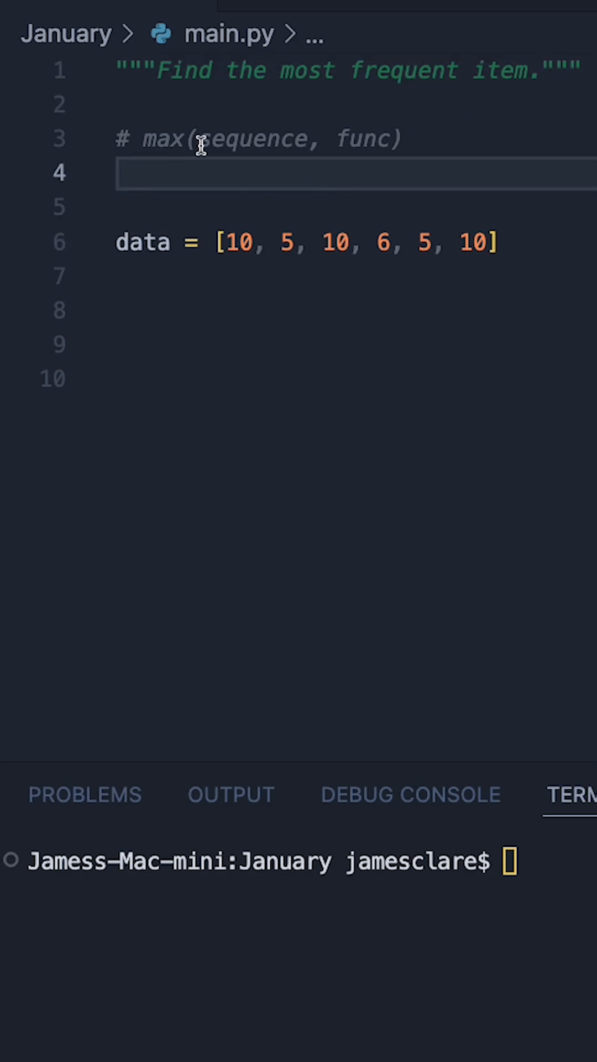
- Add print(max(data)) below the list and run it to output 10
double_click(255, 138)
text(print(max(data)
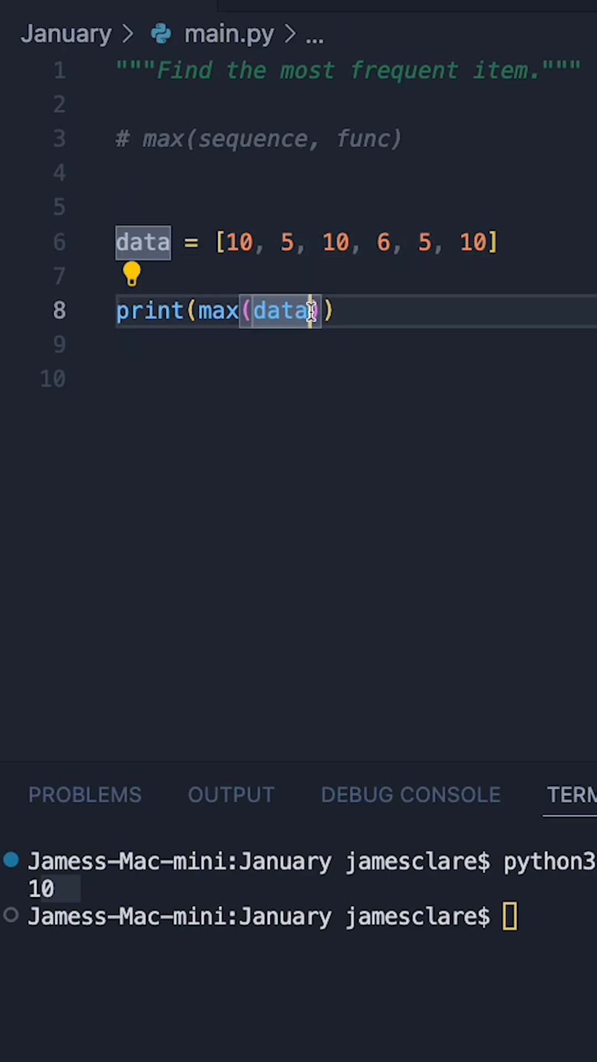
- Extend the call to max(data, key=data.count) using autocomplete
text(,)
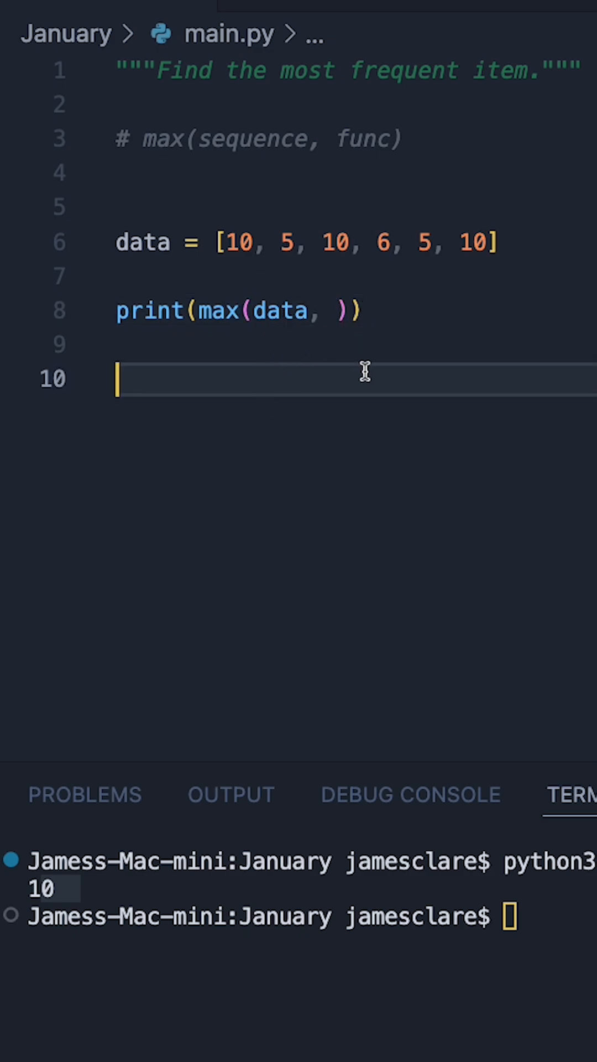
mouse_move(489, 342)
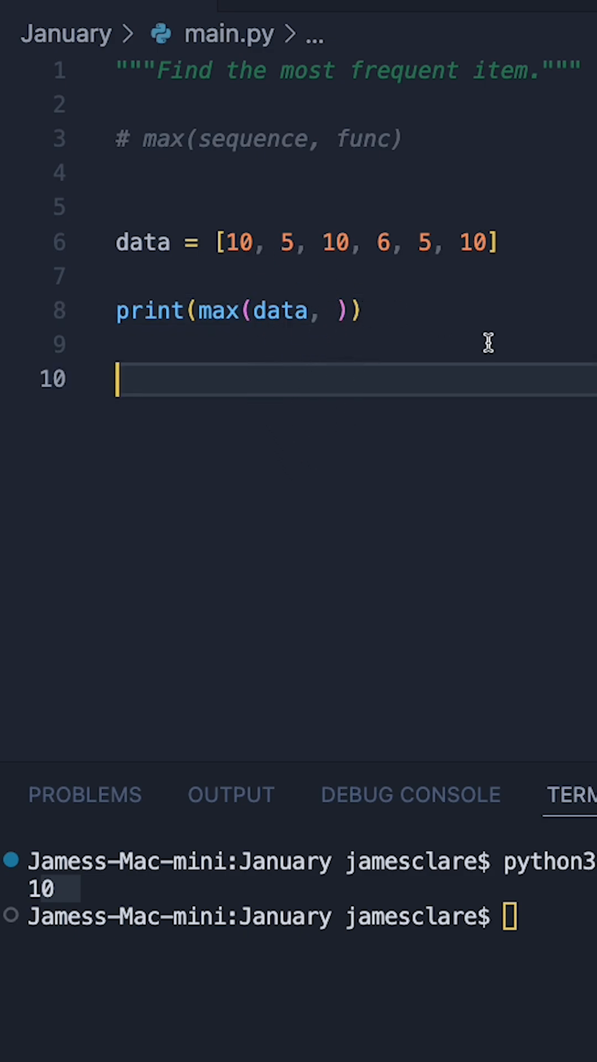
mouse_move(291, 297)
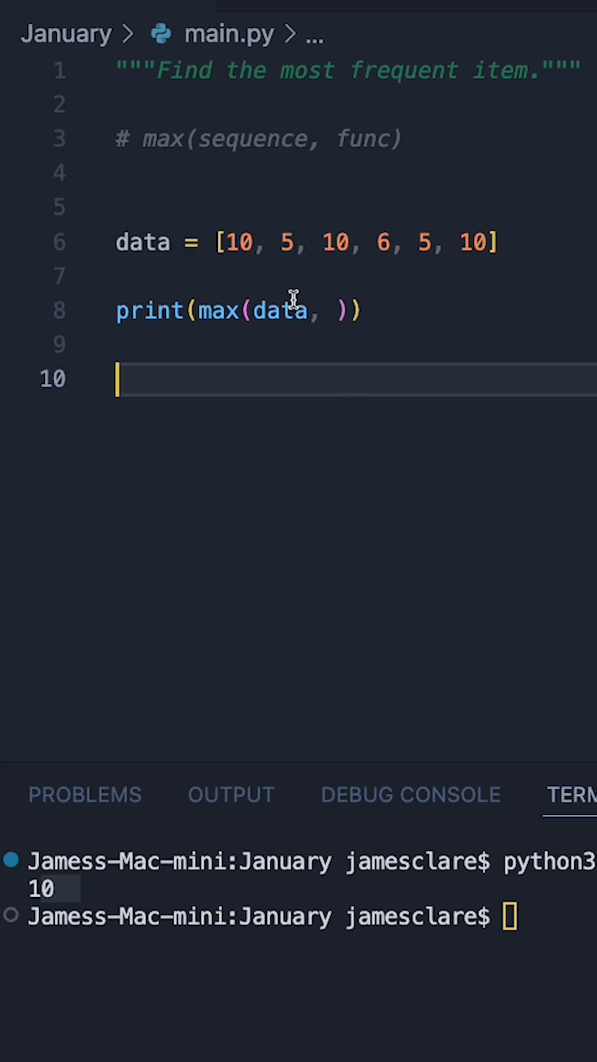
text(key)
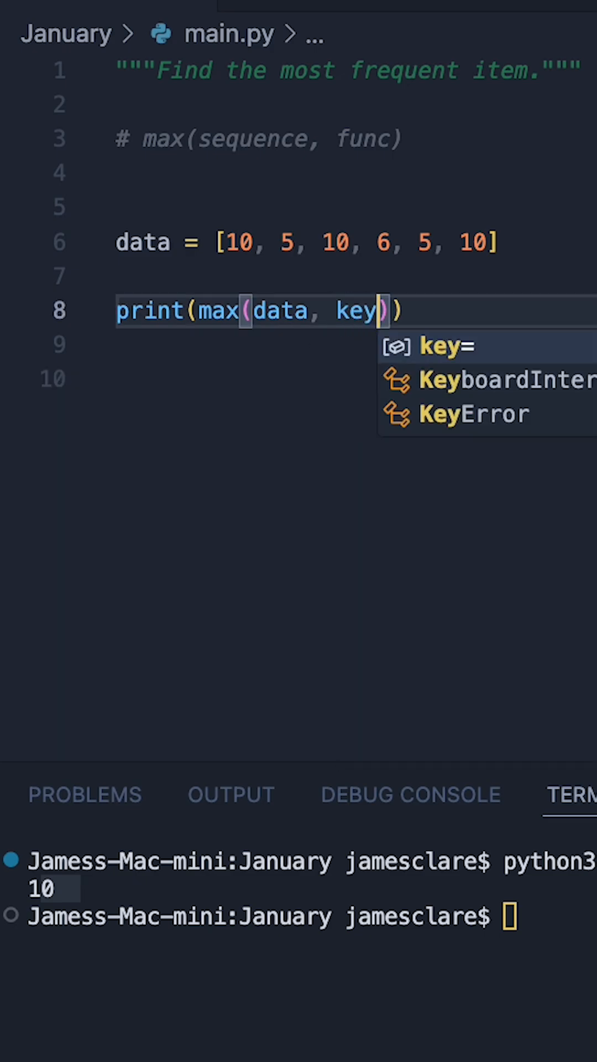
text(=data)
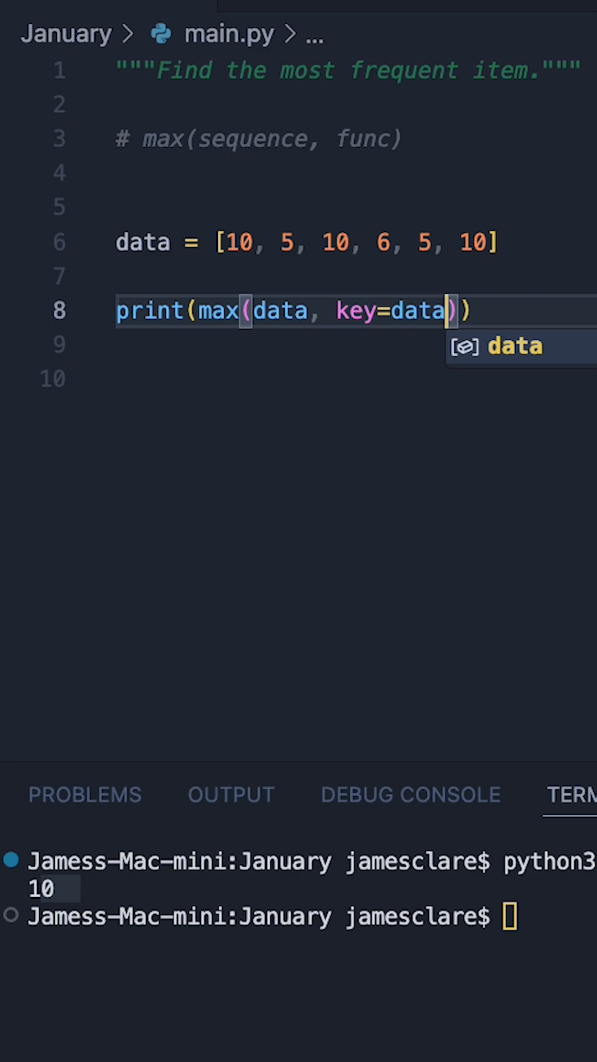
text(.count)
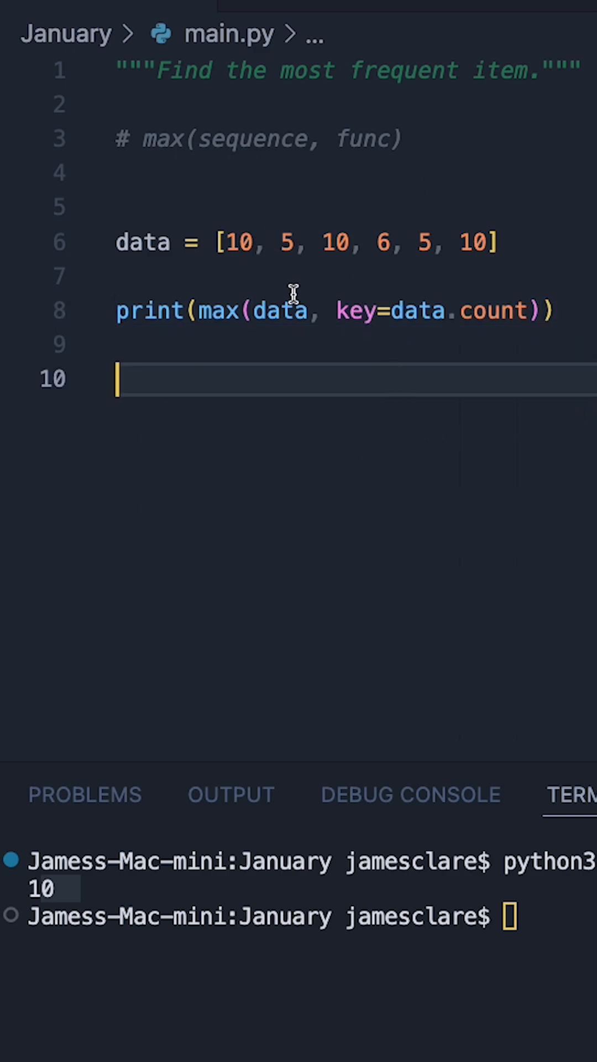
- Run the script, then insert extra '5, 5,' into data so a rerun prints 5
click(287, 243)
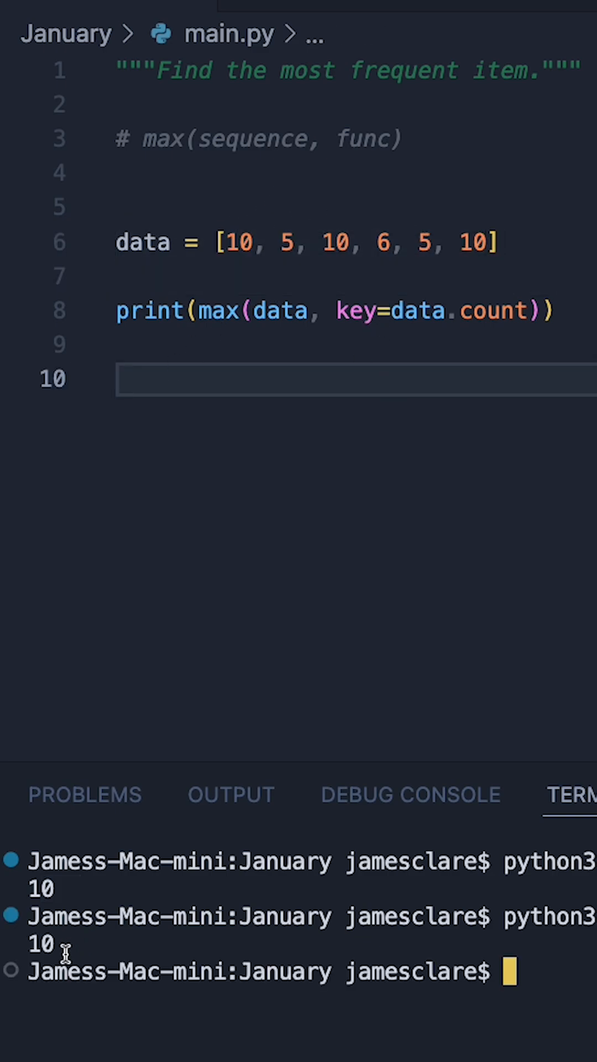
click(324, 242)
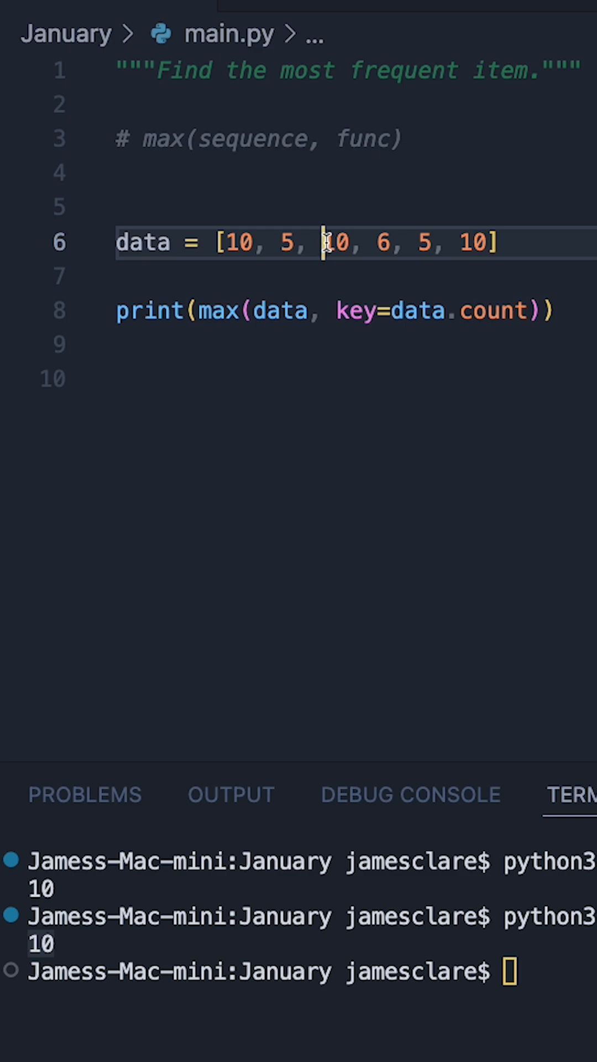
text(5, 5,)
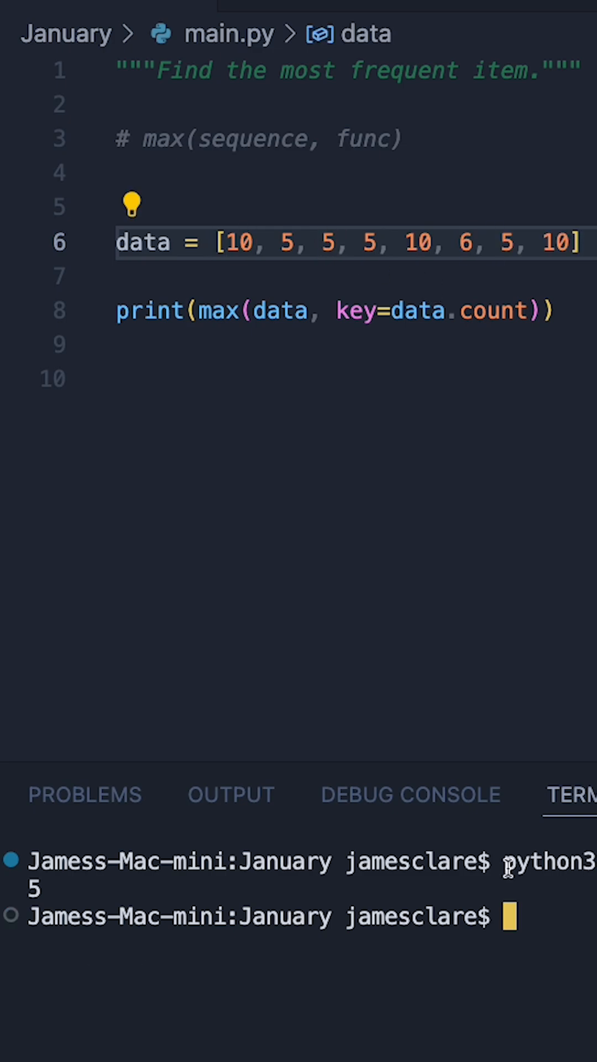
mouse_move(261, 382)
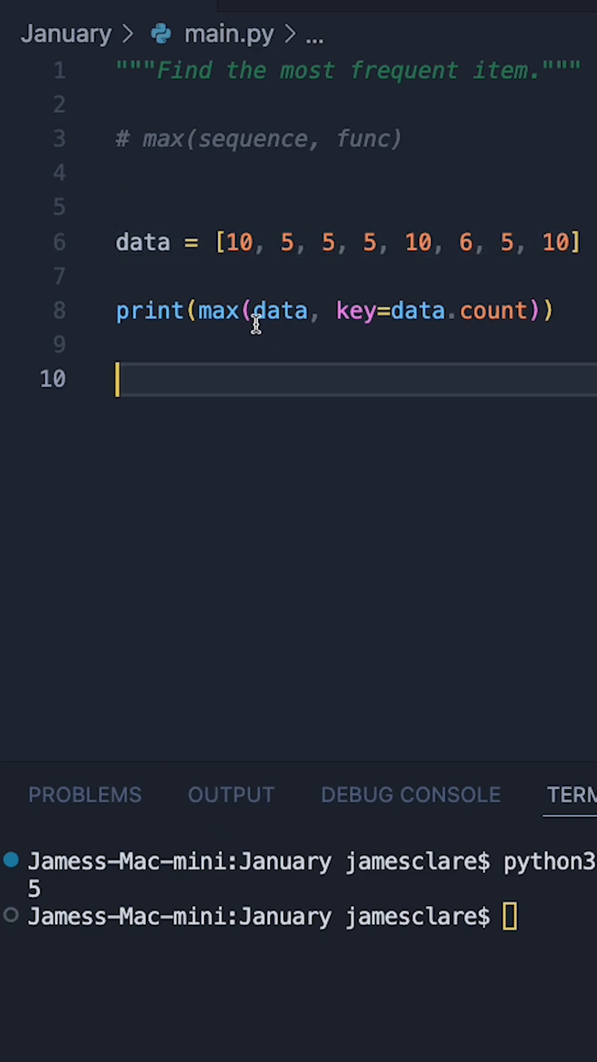
mouse_move(288, 324)
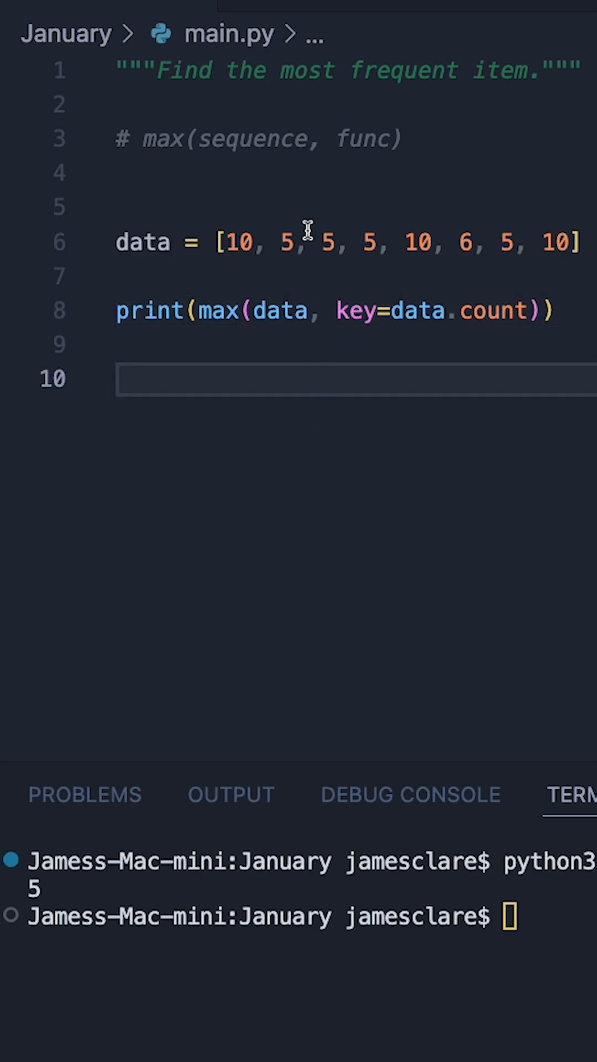
mouse_move(271, 261)
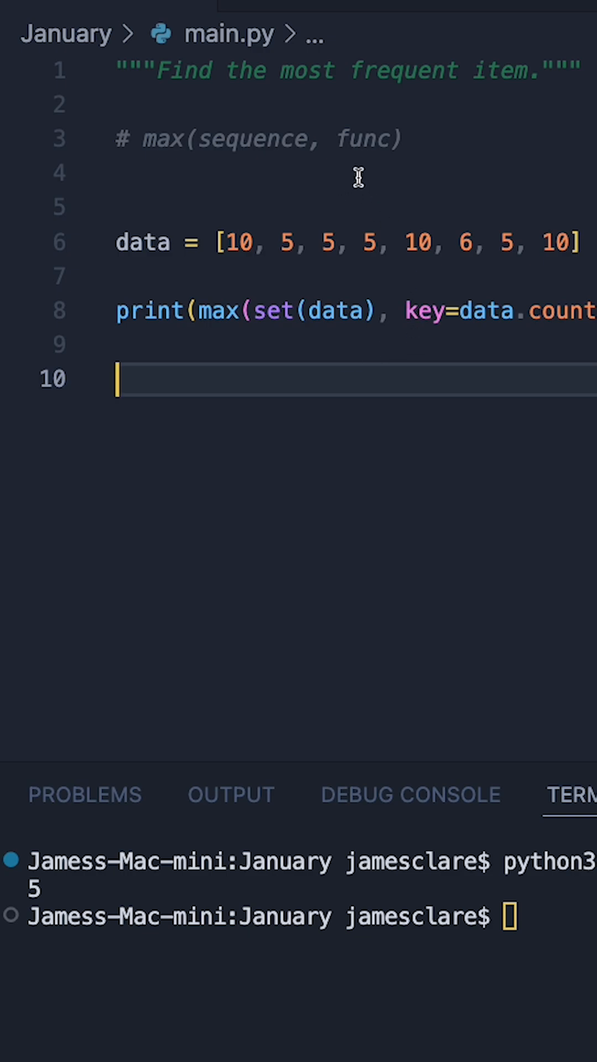
mouse_move(409, 216)
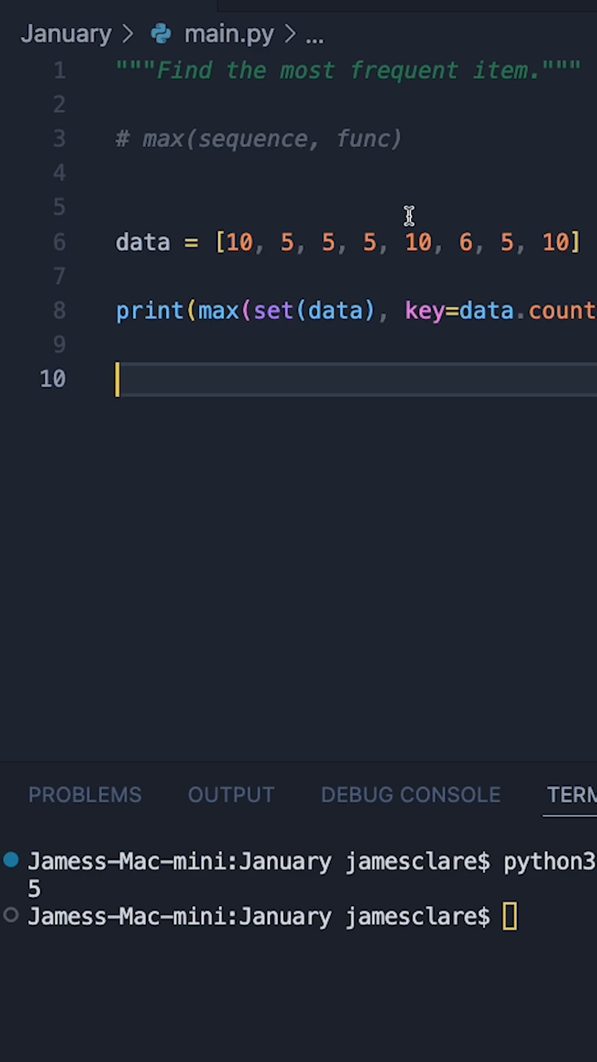